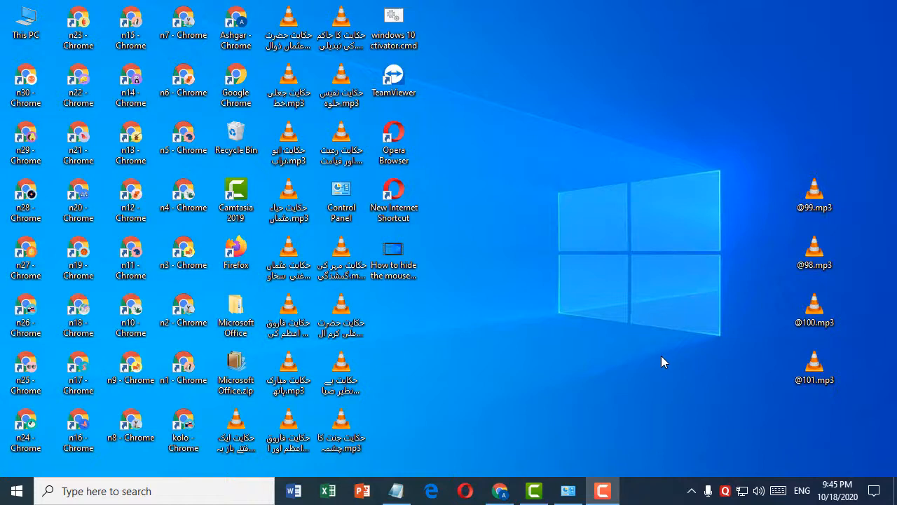
mouse_move(666, 249)
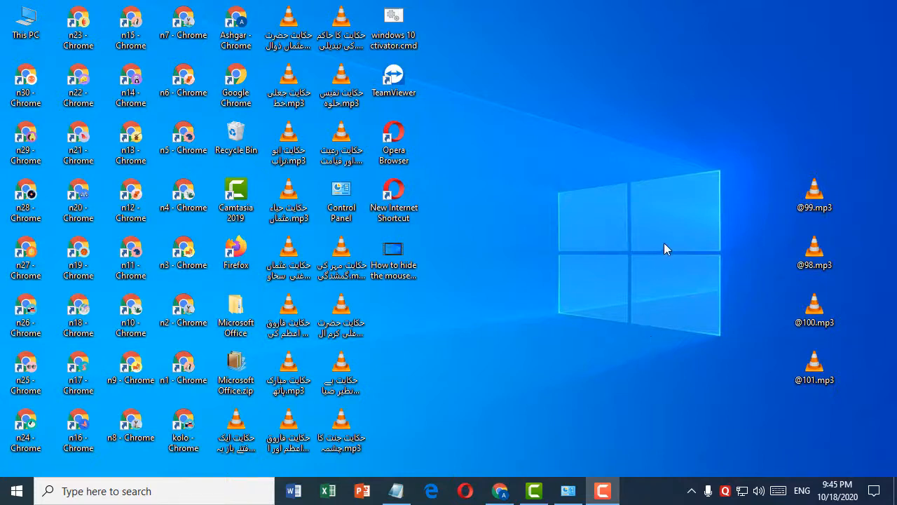
mouse_move(664, 236)
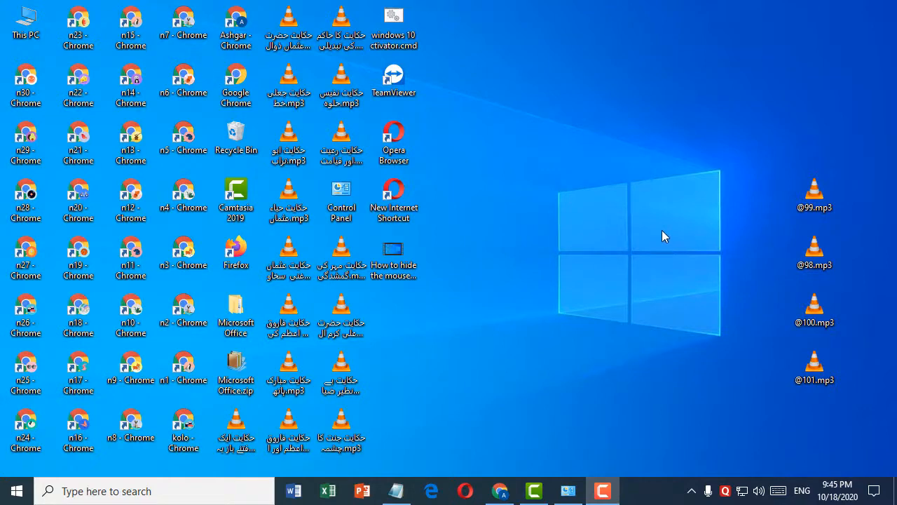
mouse_move(628, 109)
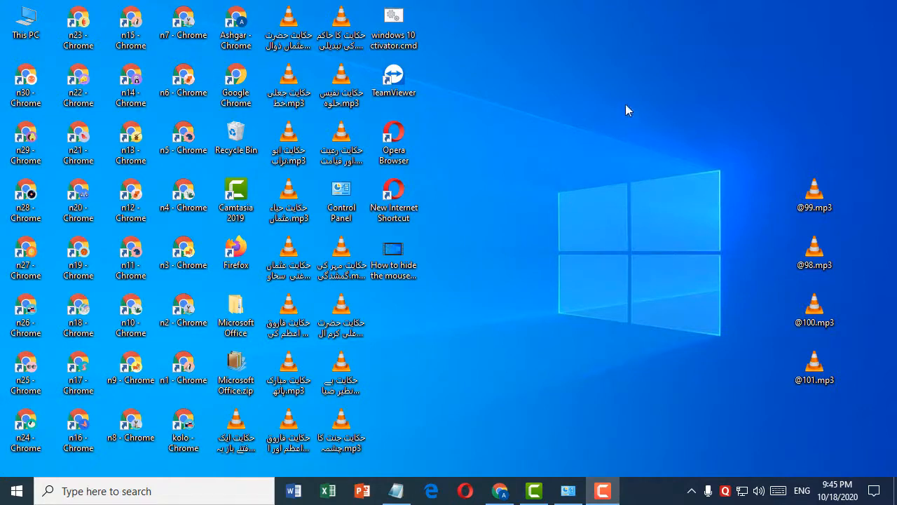
Switch the desktop icons to Large icons from the desktop's View menu
right_click(628, 109)
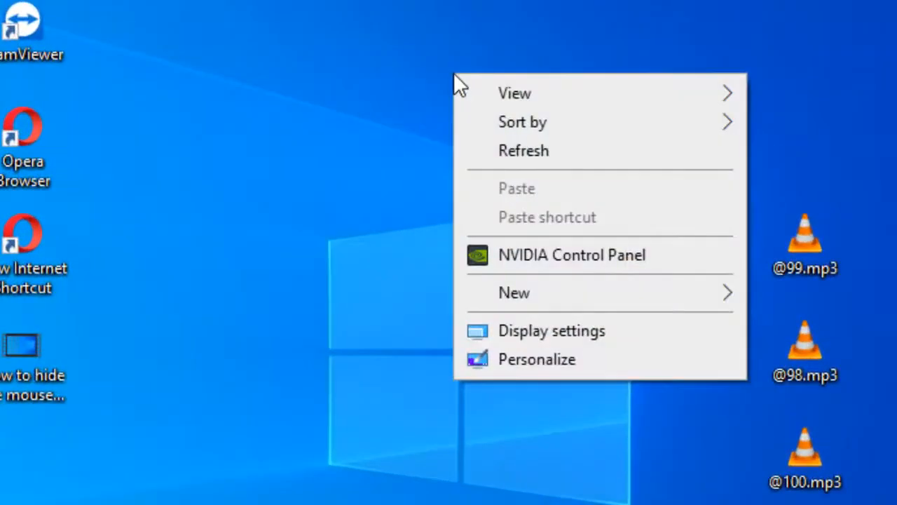
left_click(521, 121)
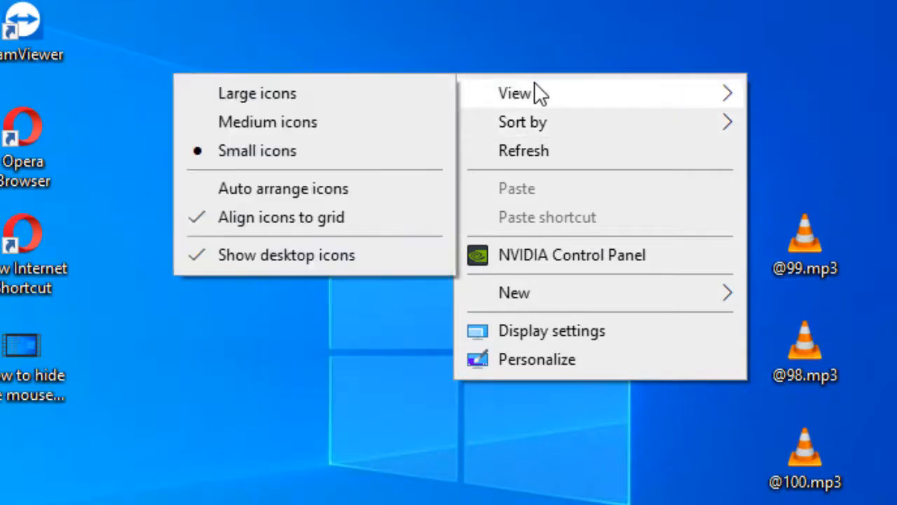
mouse_move(441, 101)
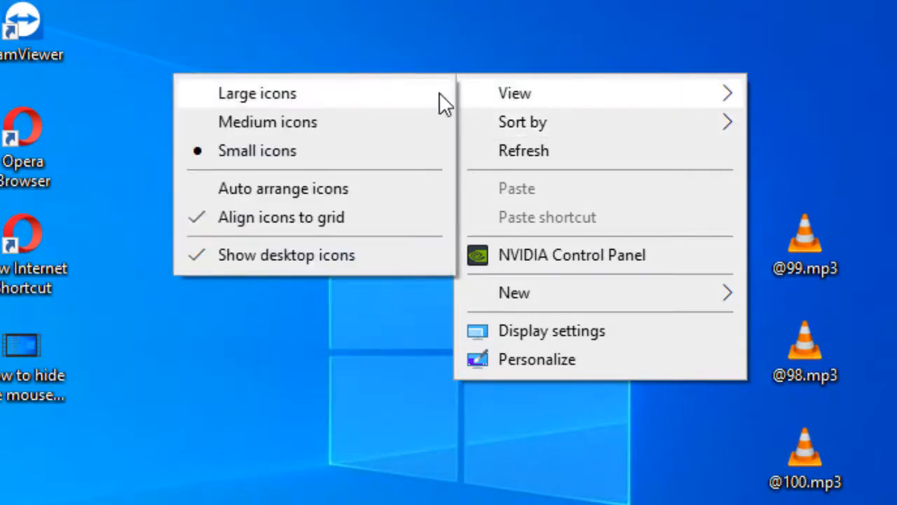
mouse_move(382, 101)
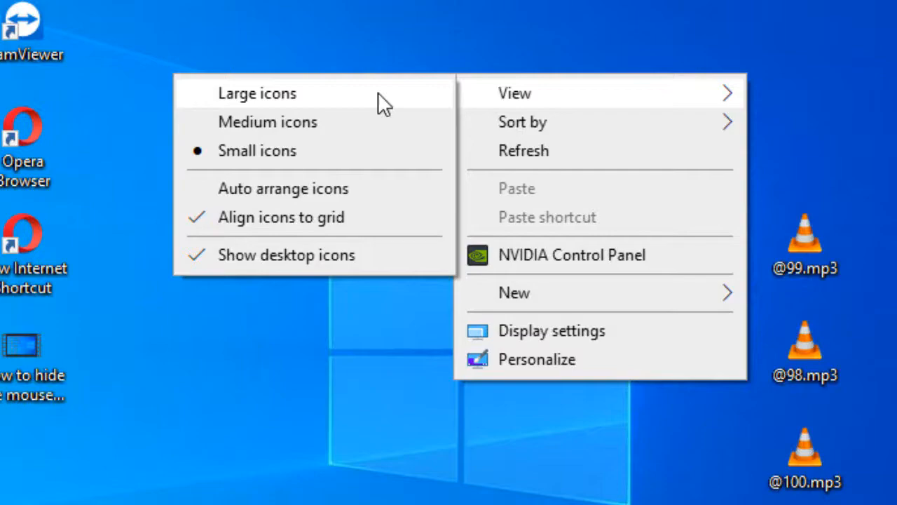
left_click(258, 93)
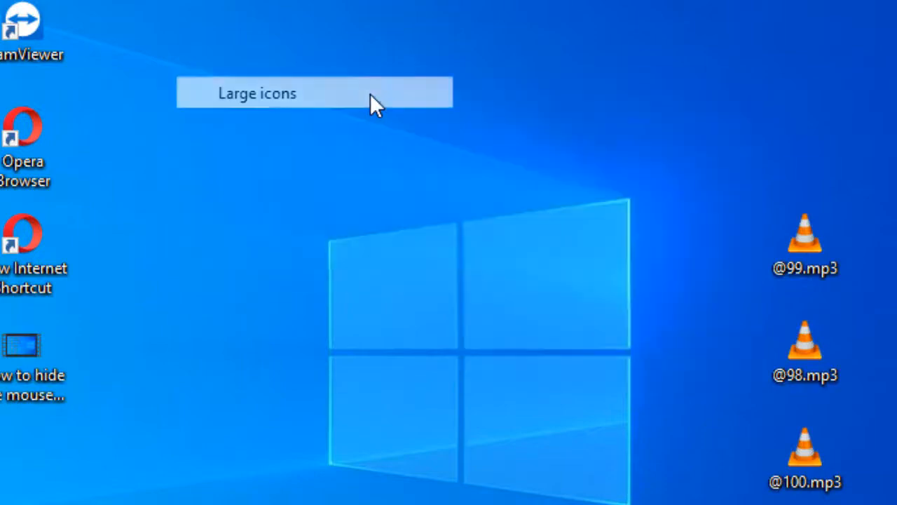
left_click(256, 92)
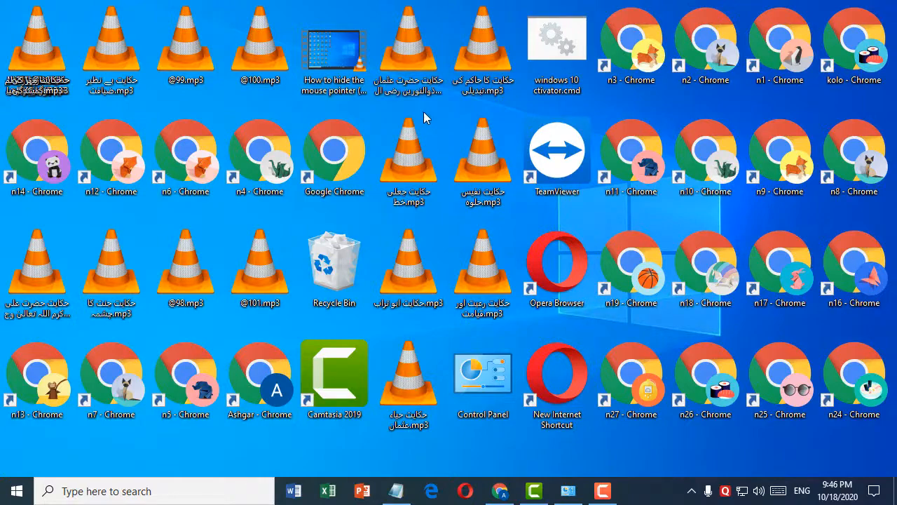
Switch the desktop icons to Medium icons from the desktop's View menu
right_click(424, 118)
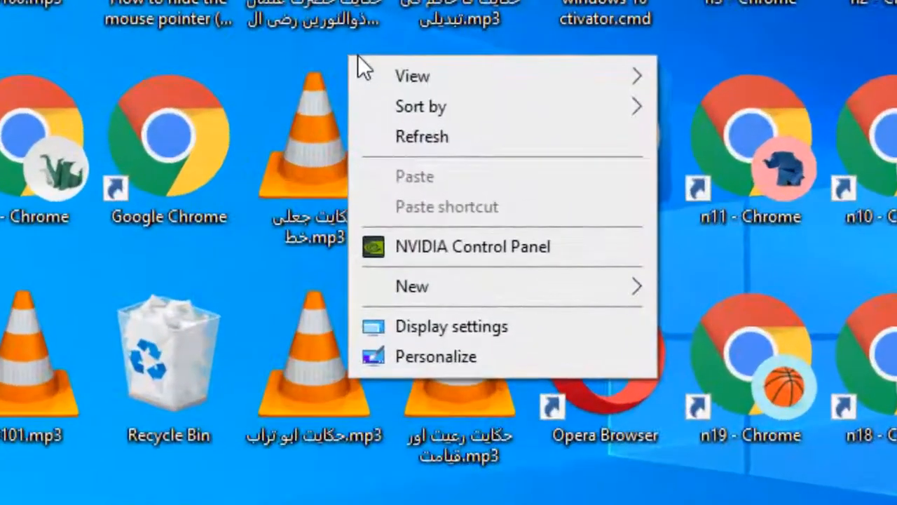
left_click(412, 75)
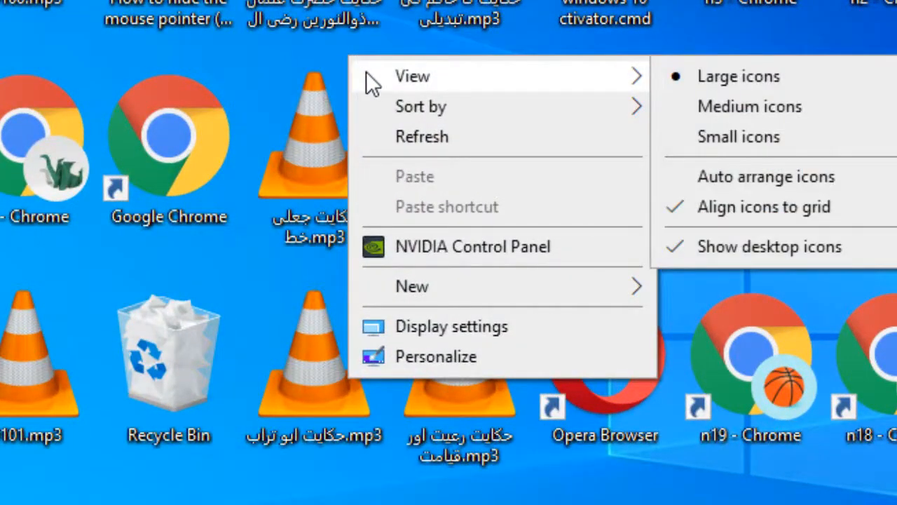
mouse_move(451, 84)
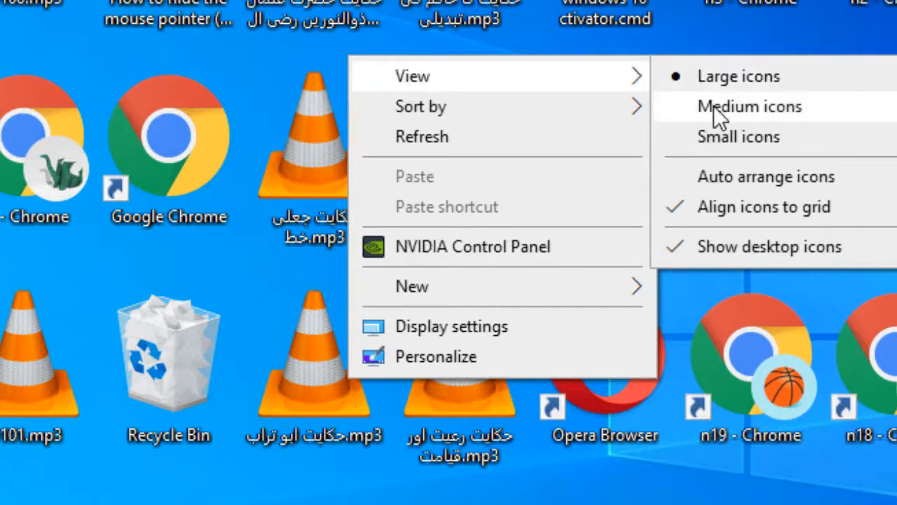
mouse_move(735, 125)
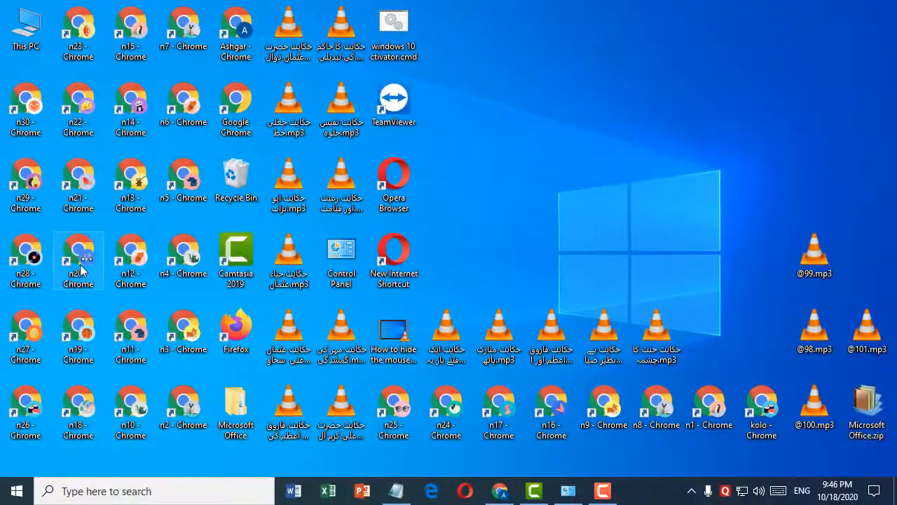
mouse_move(566, 77)
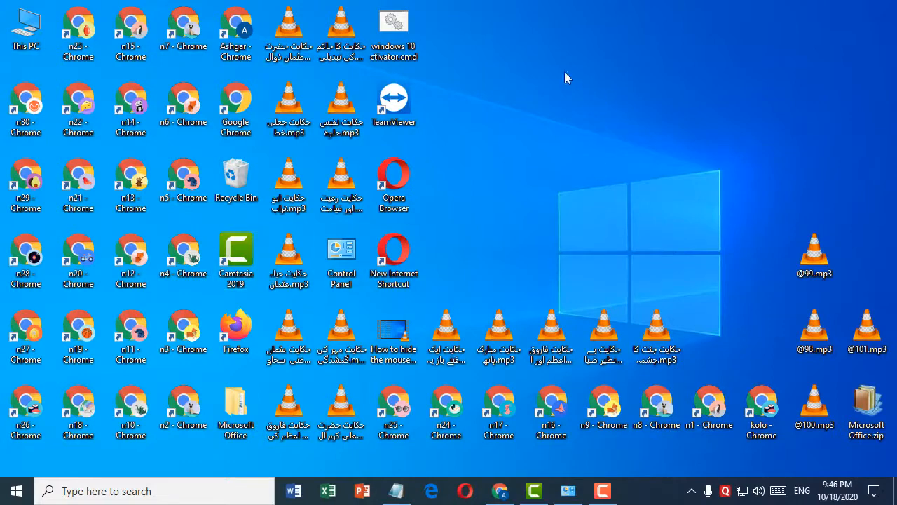
left_click(392, 31)
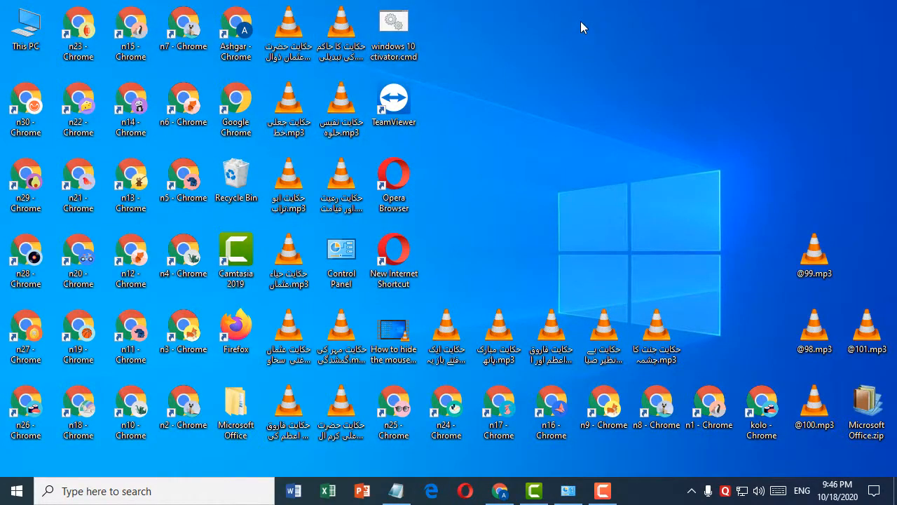
mouse_move(573, 59)
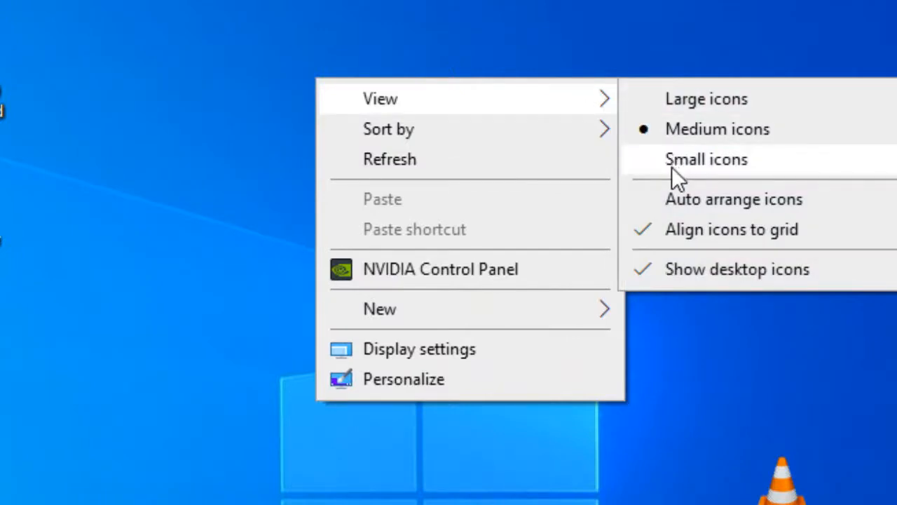
Switch the desktop icons back to Small icons
left_click(707, 160)
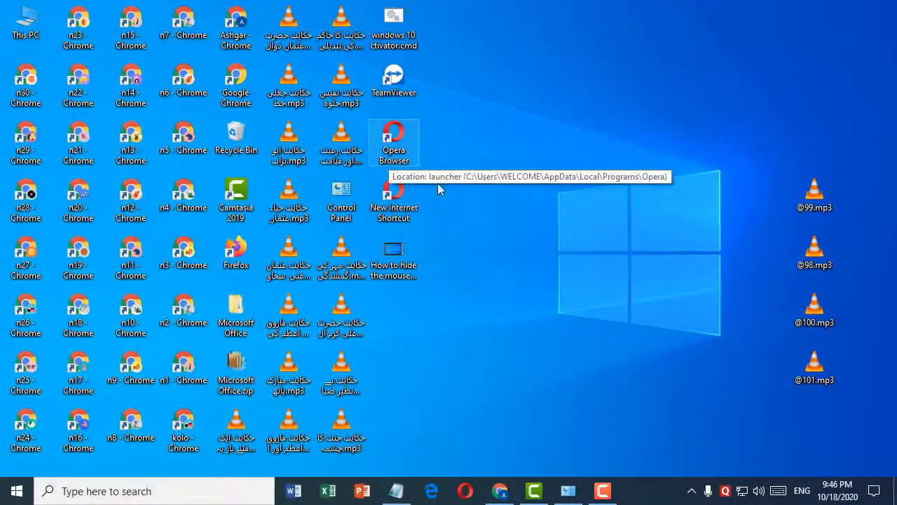
mouse_move(540, 202)
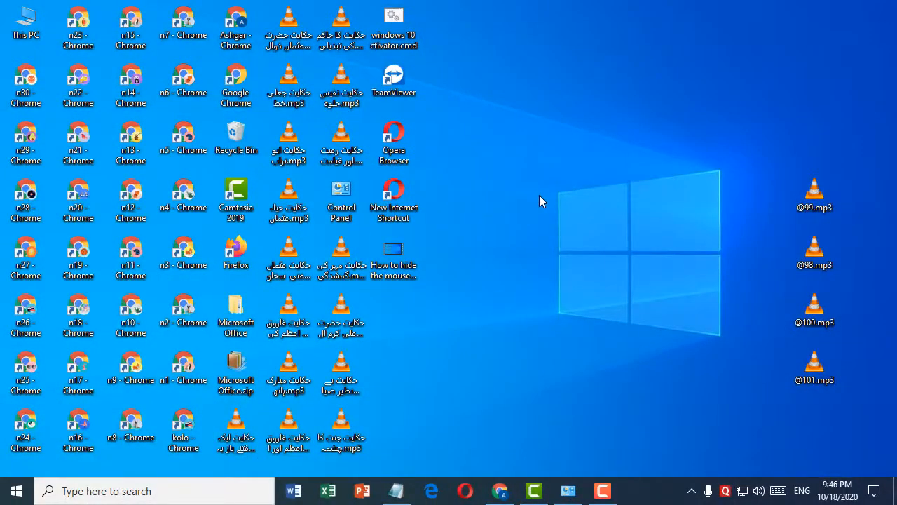